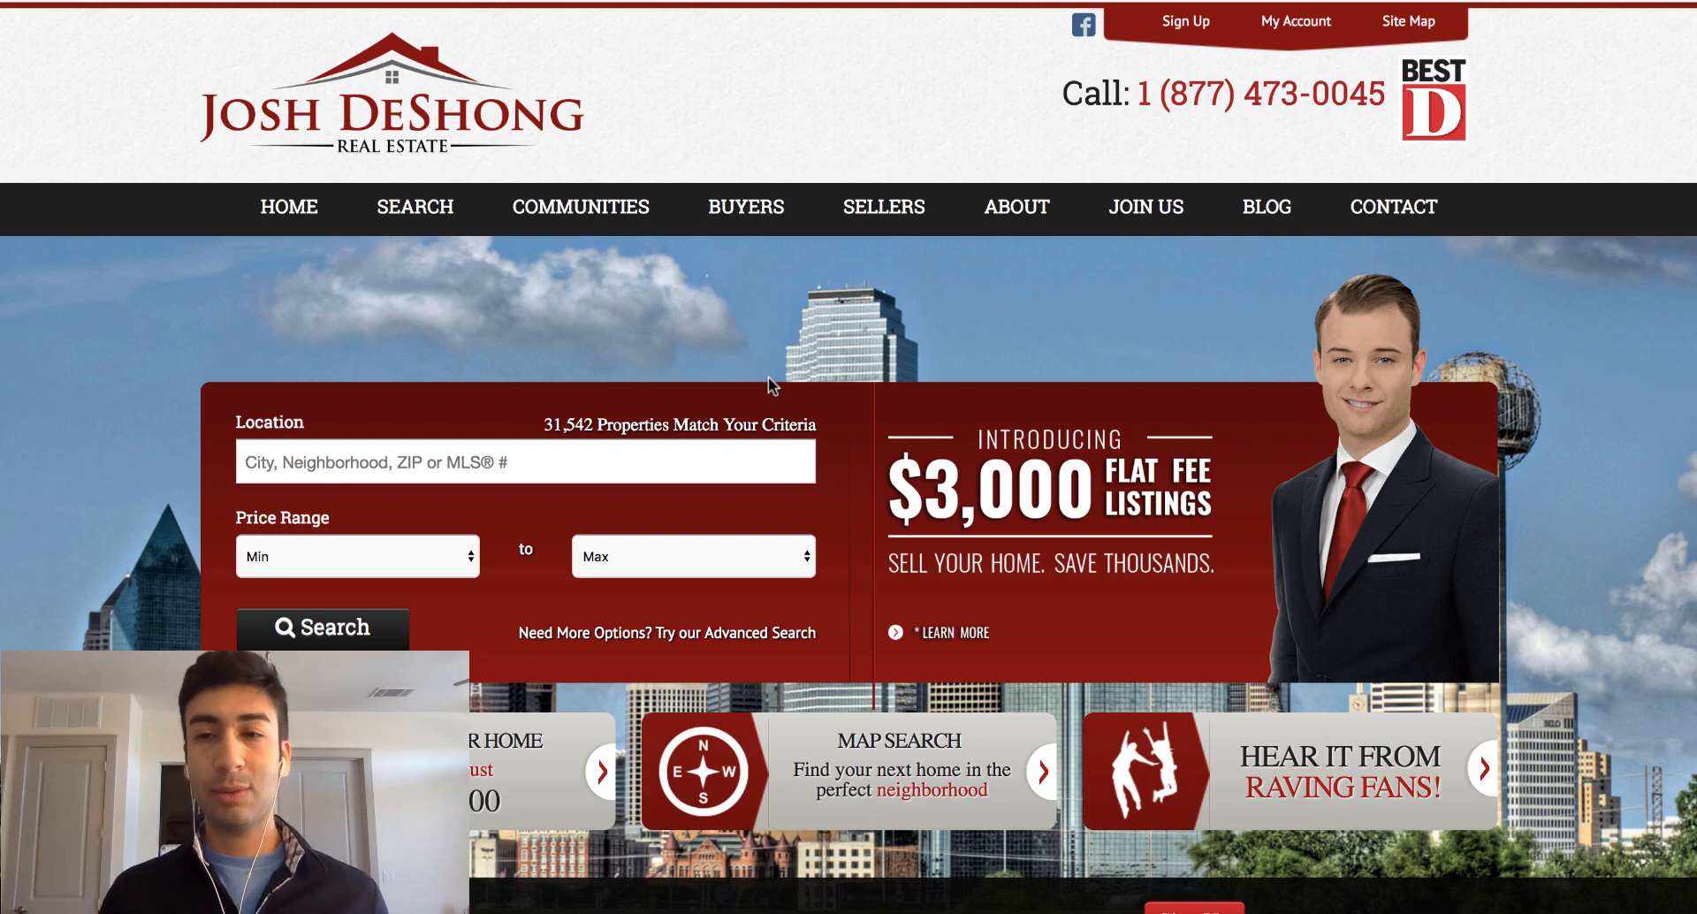
mouse_move(1572, 807)
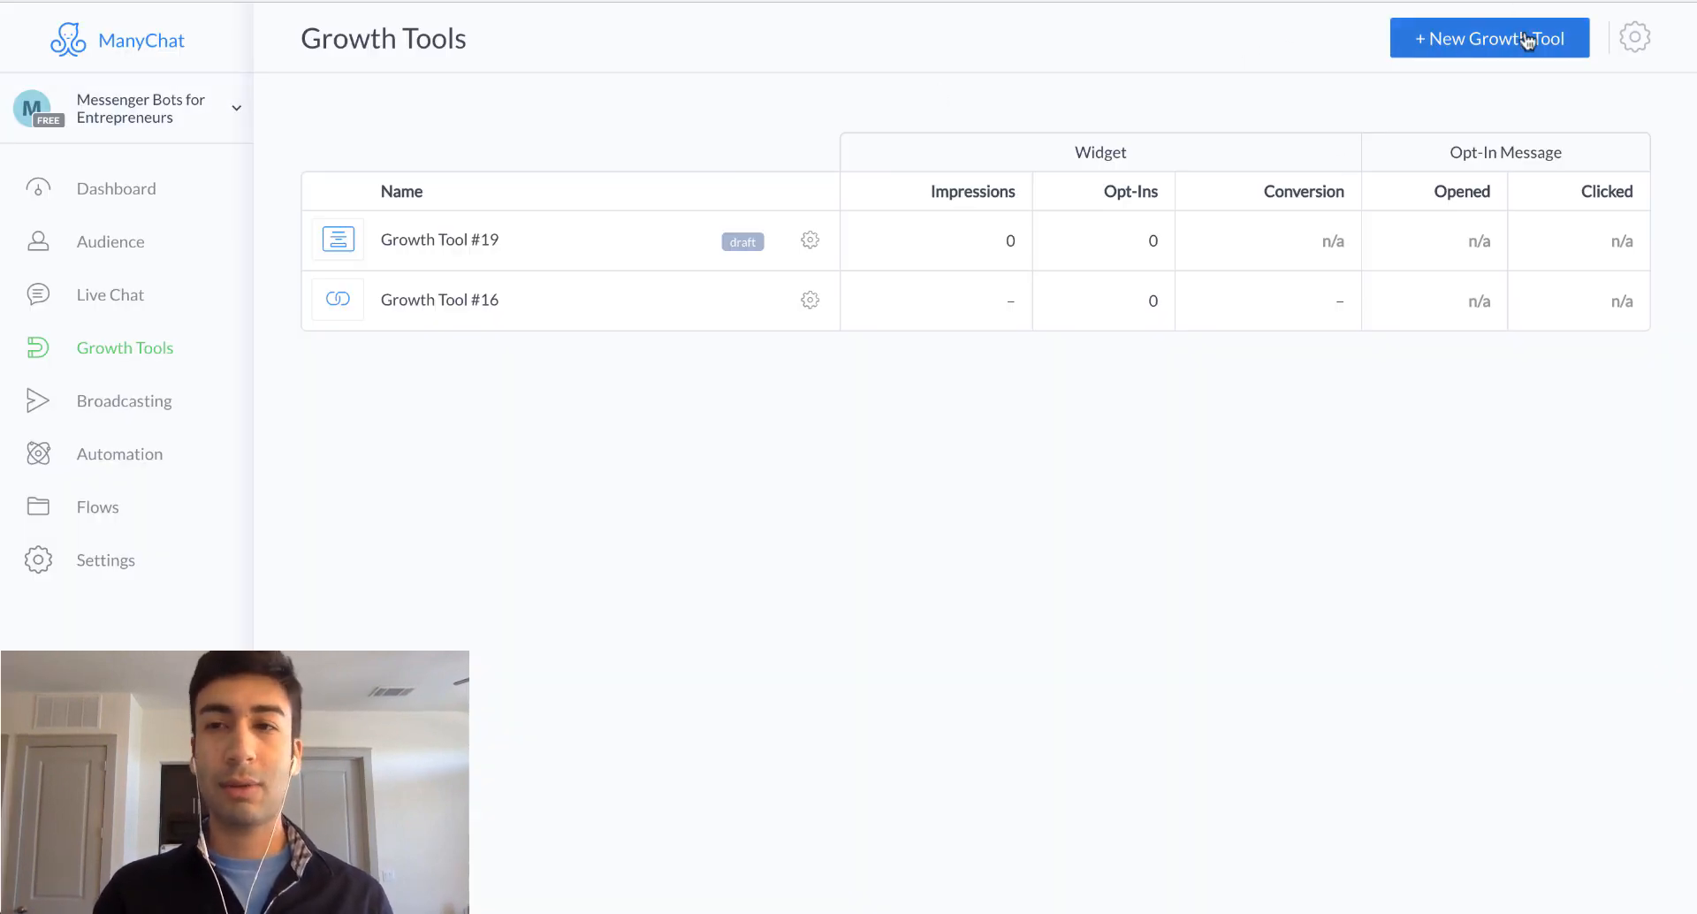
Create a Customer Chat growth tool from Other Growth Tools, producing draft Growth Tool #20
left_click(1489, 38)
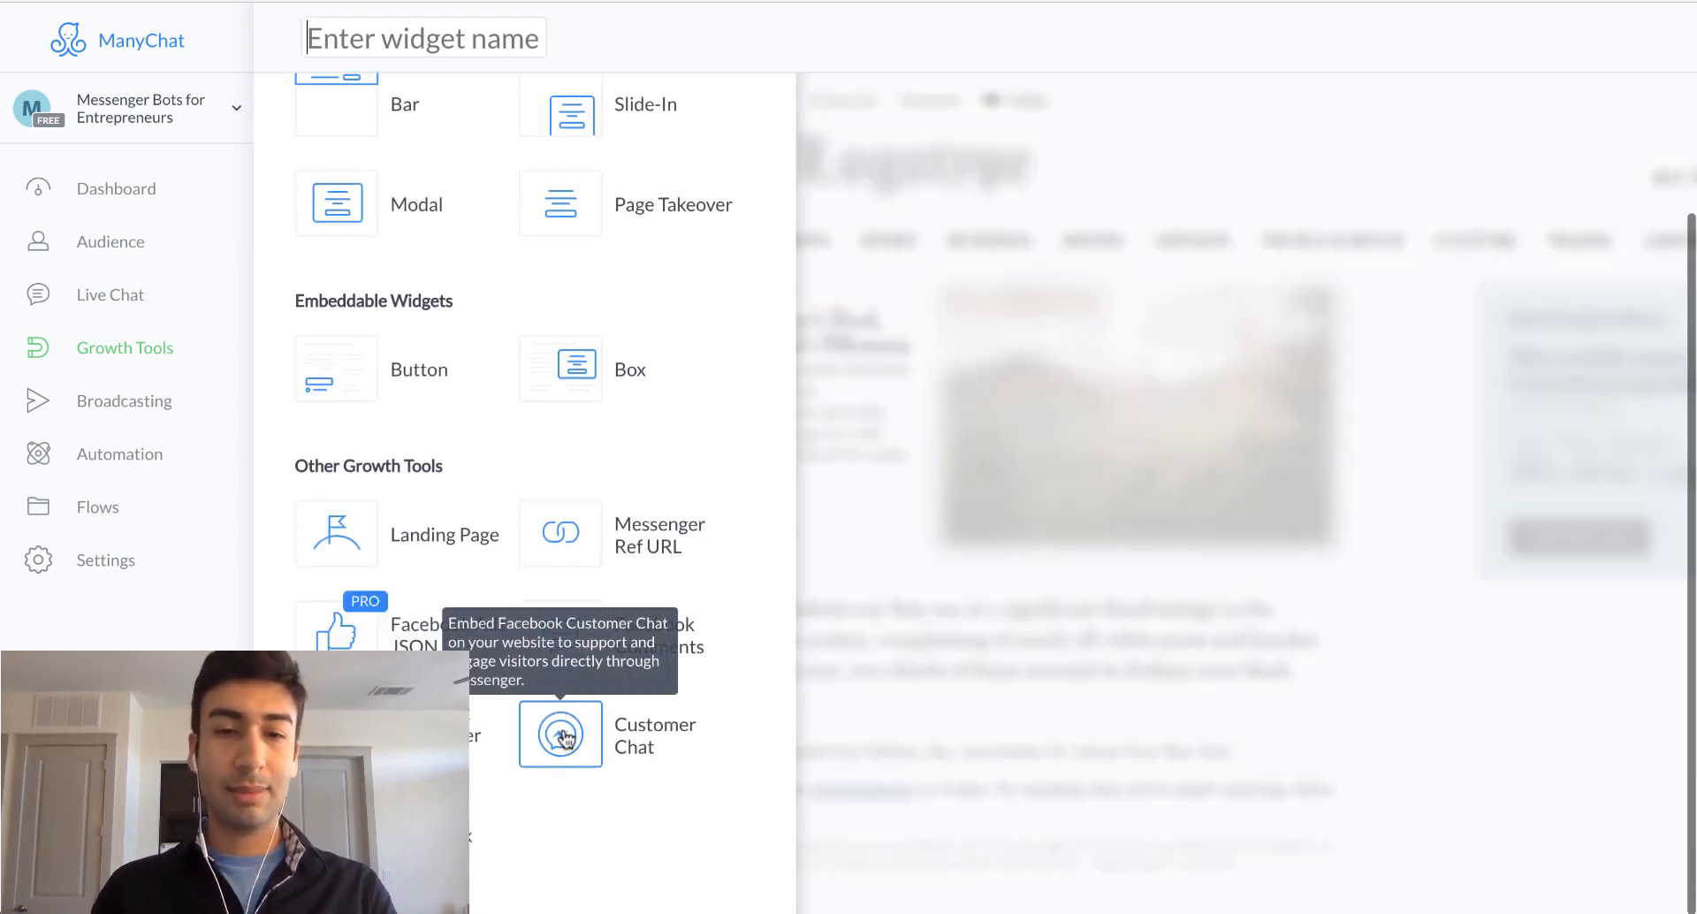
left_click(560, 735)
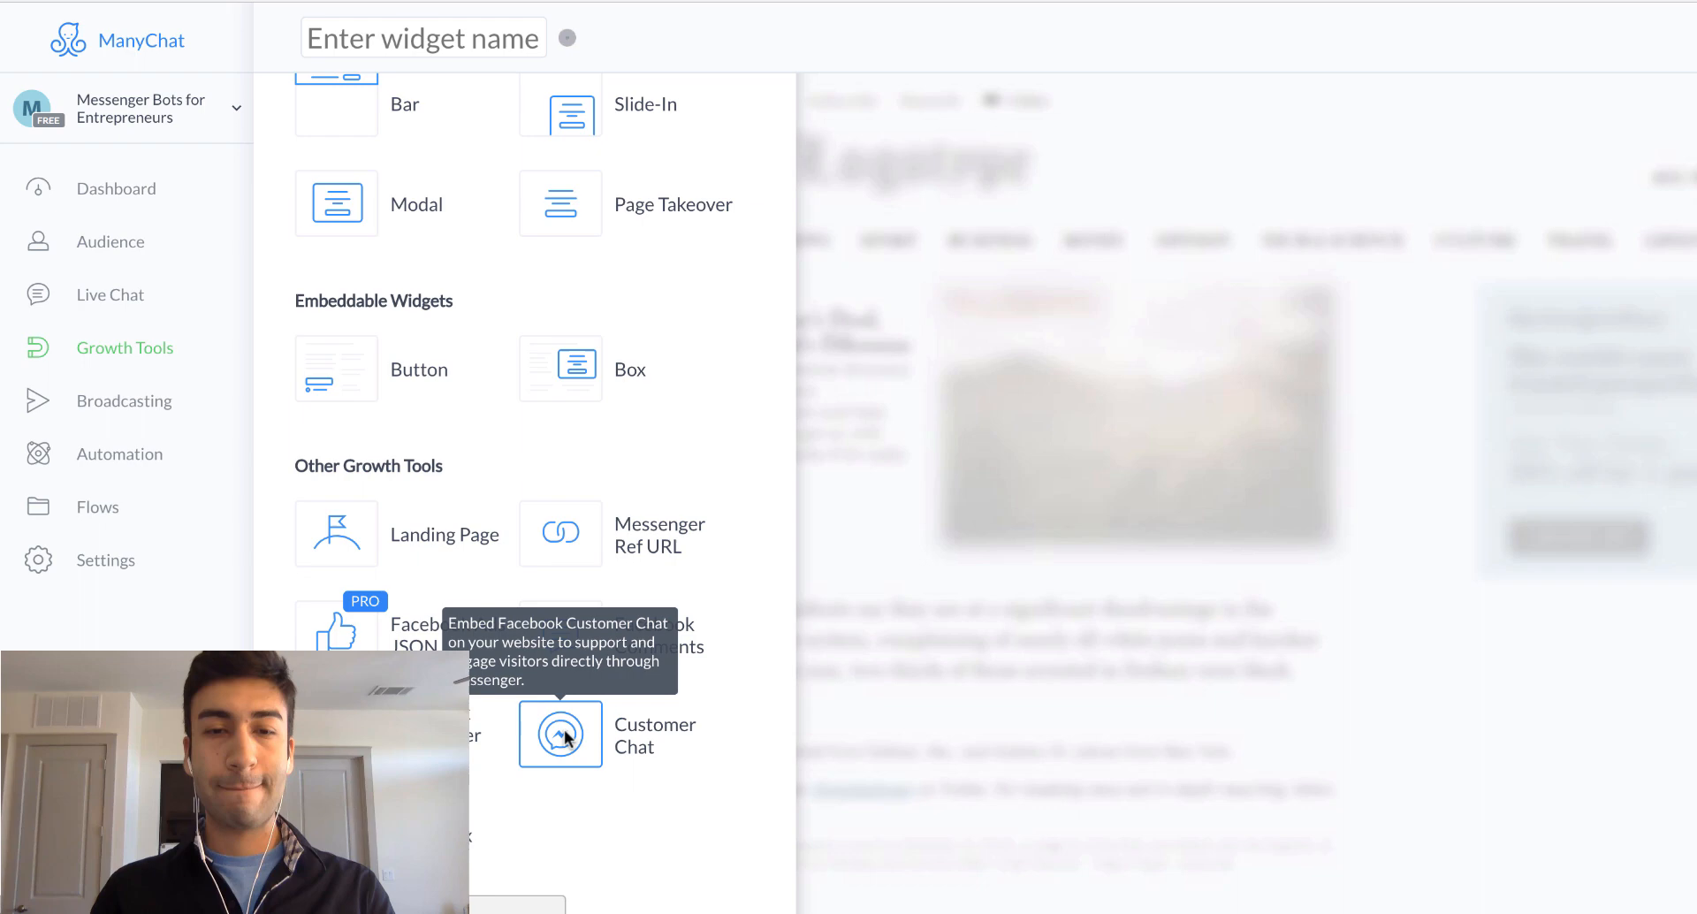
left_click(559, 732)
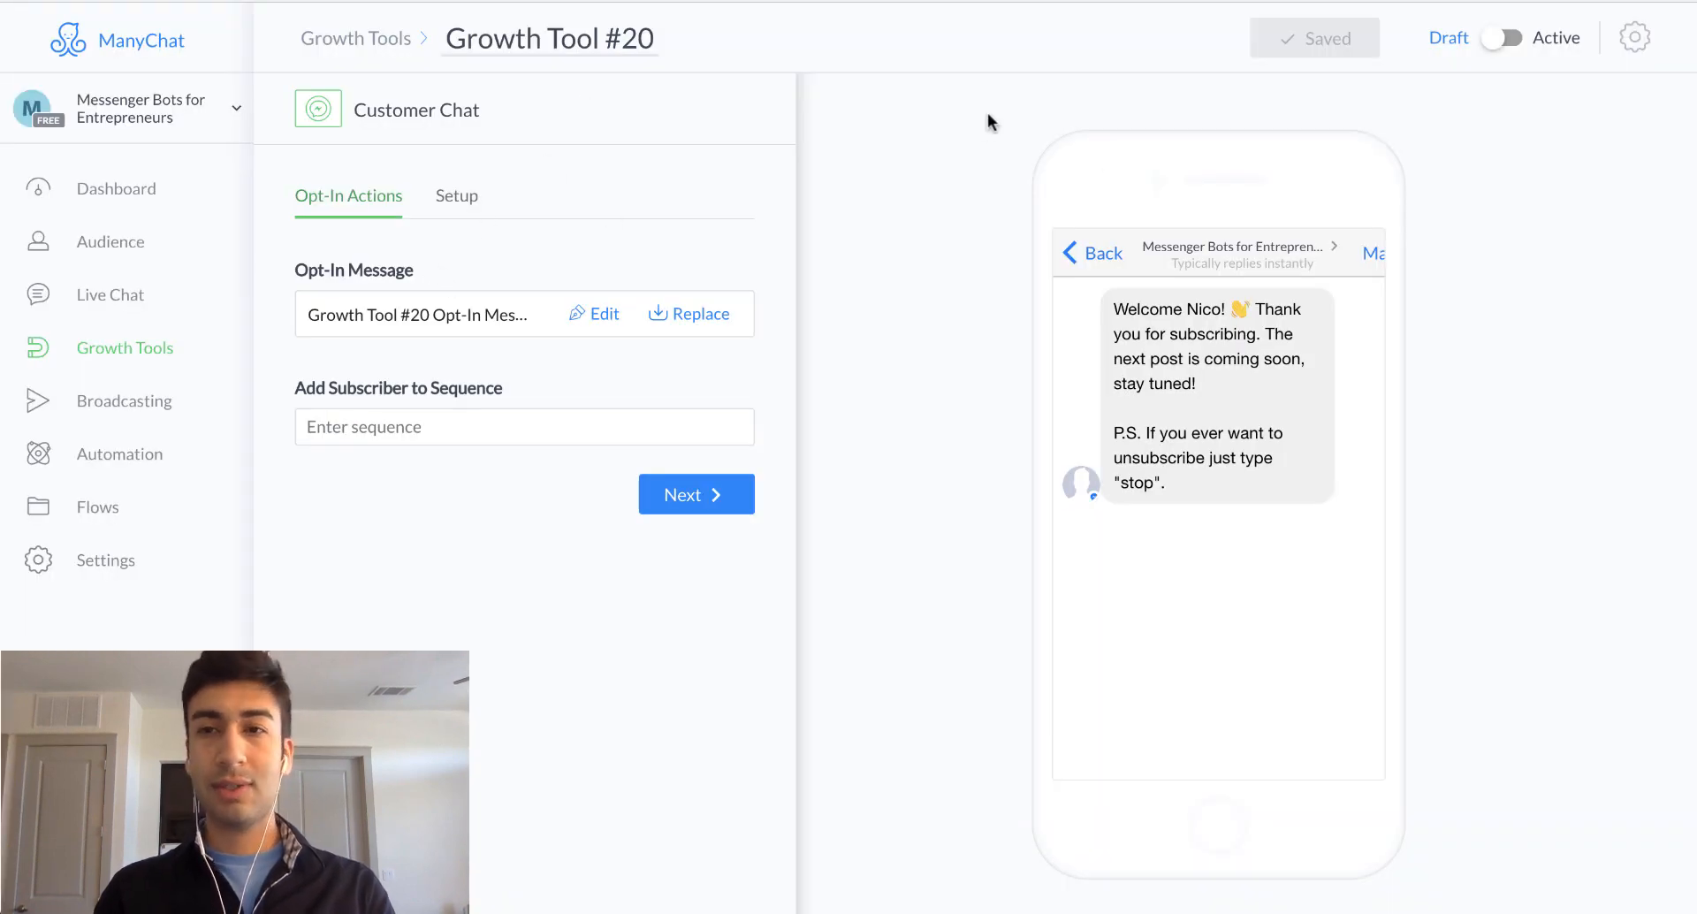
mouse_move(472, 207)
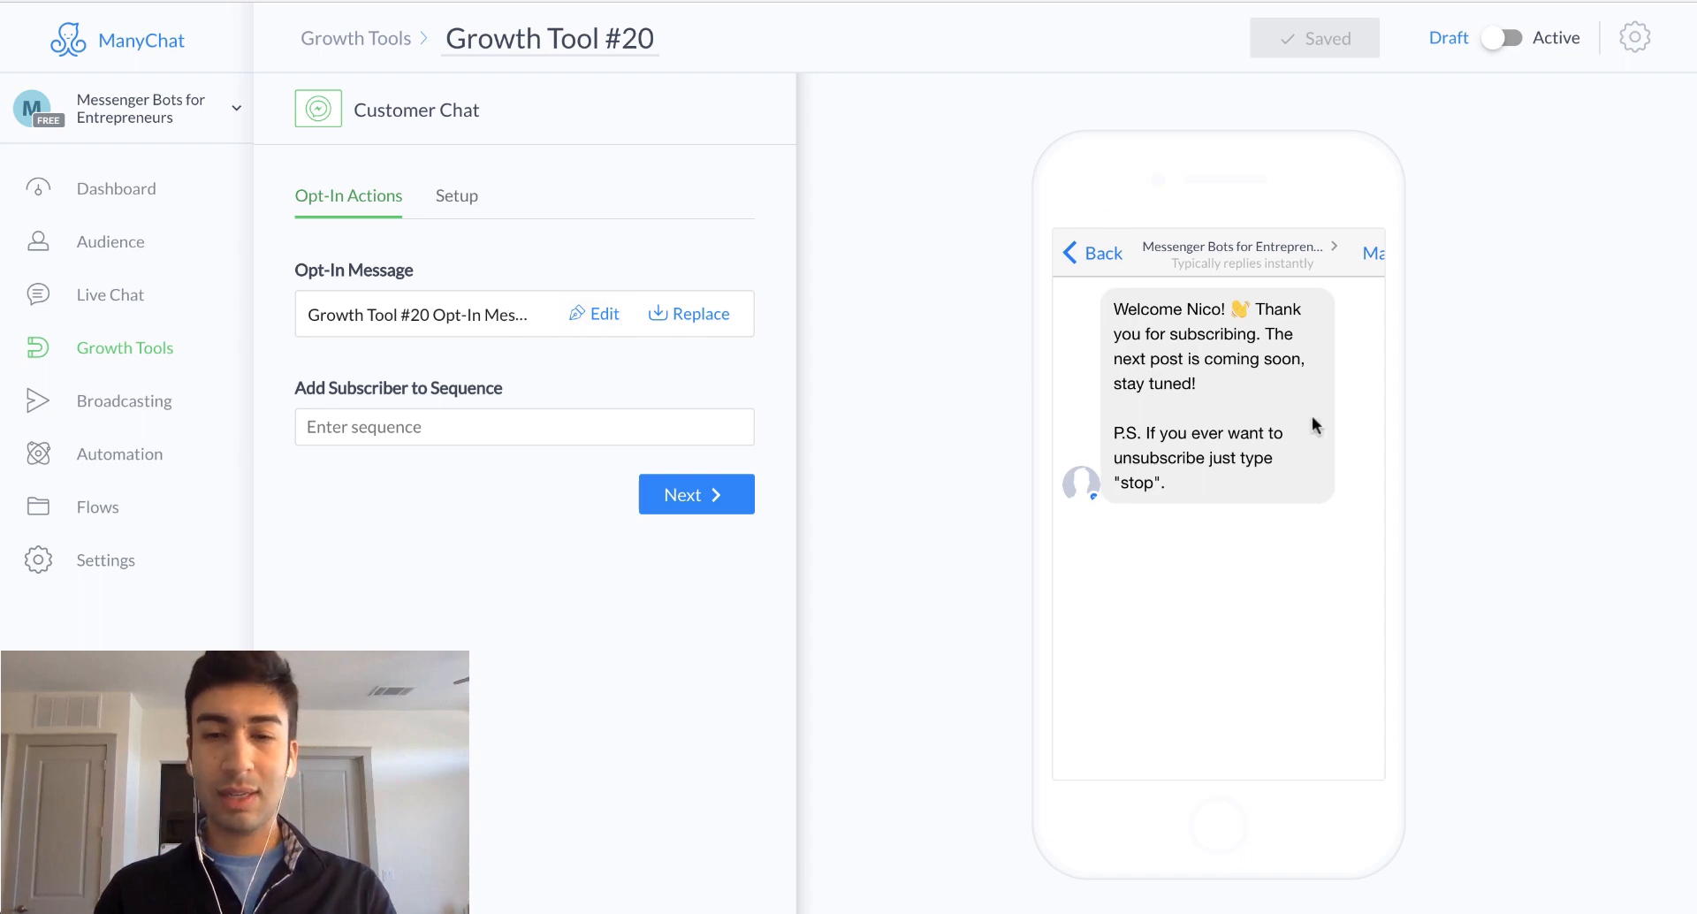
left_click(456, 196)
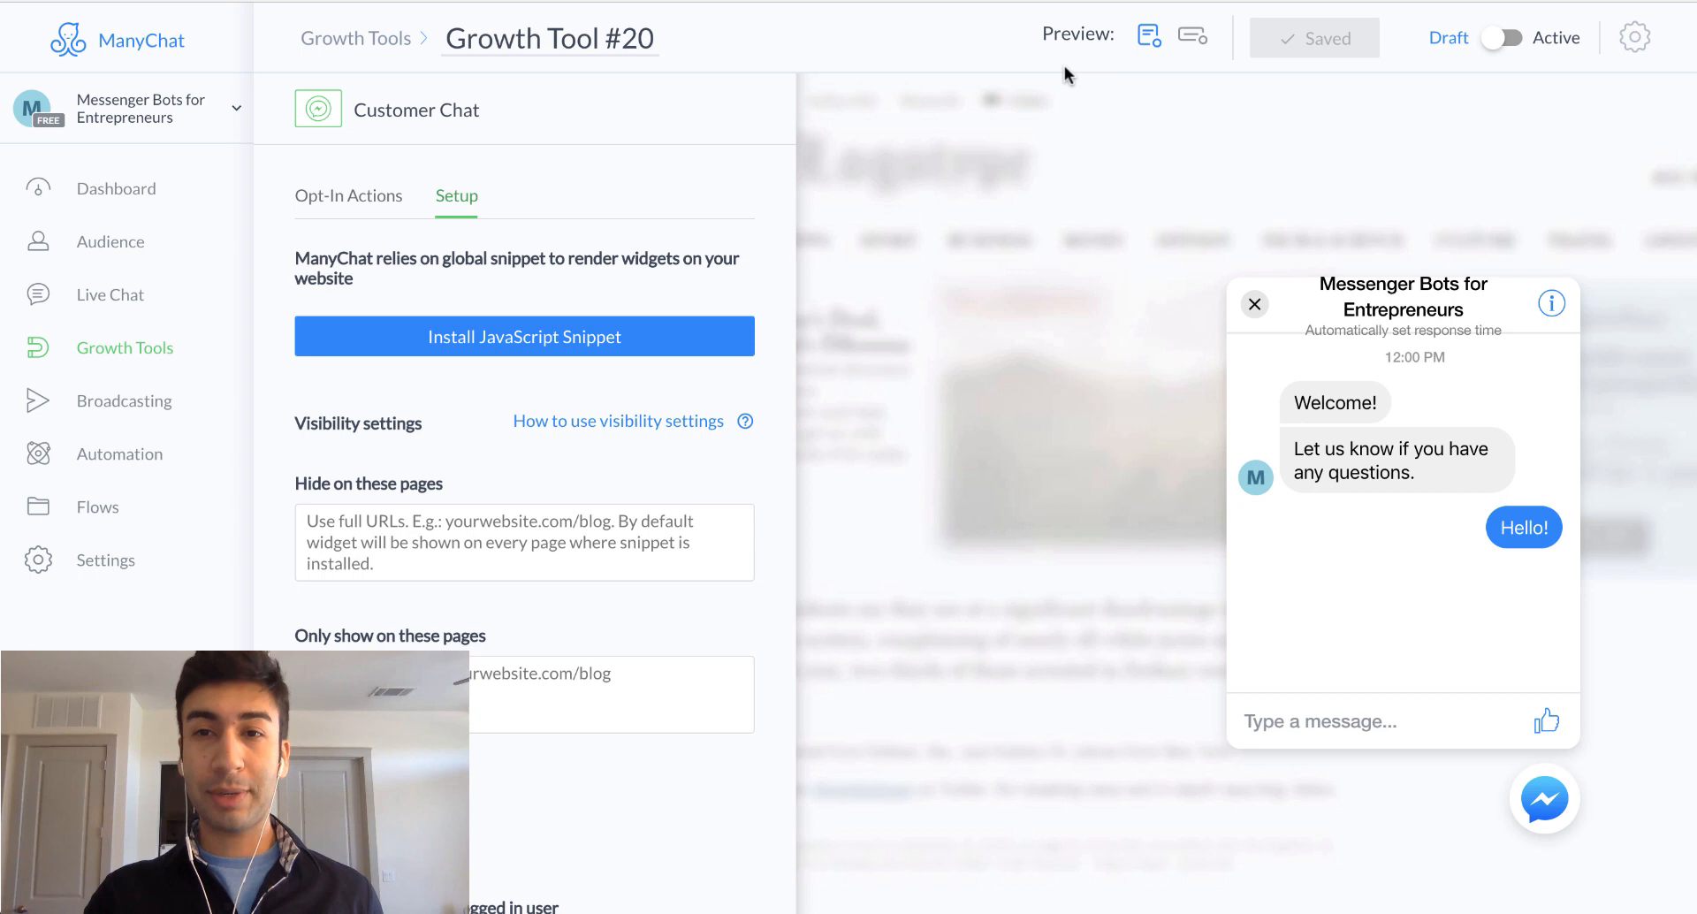
mouse_move(1086, 338)
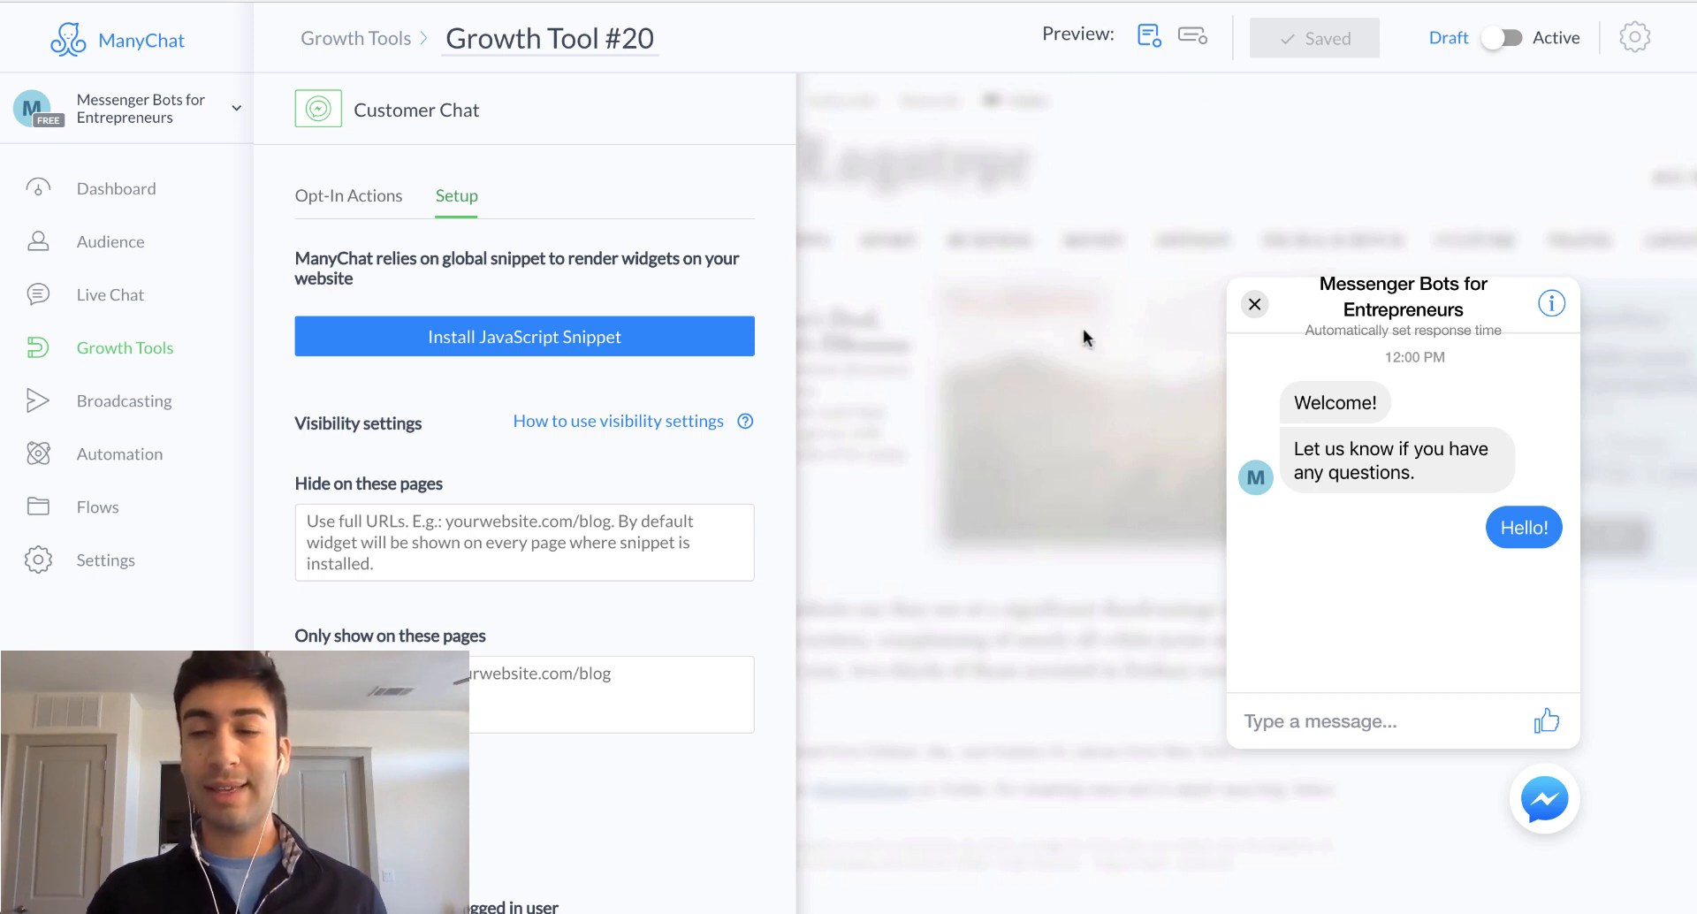
mouse_move(1353, 423)
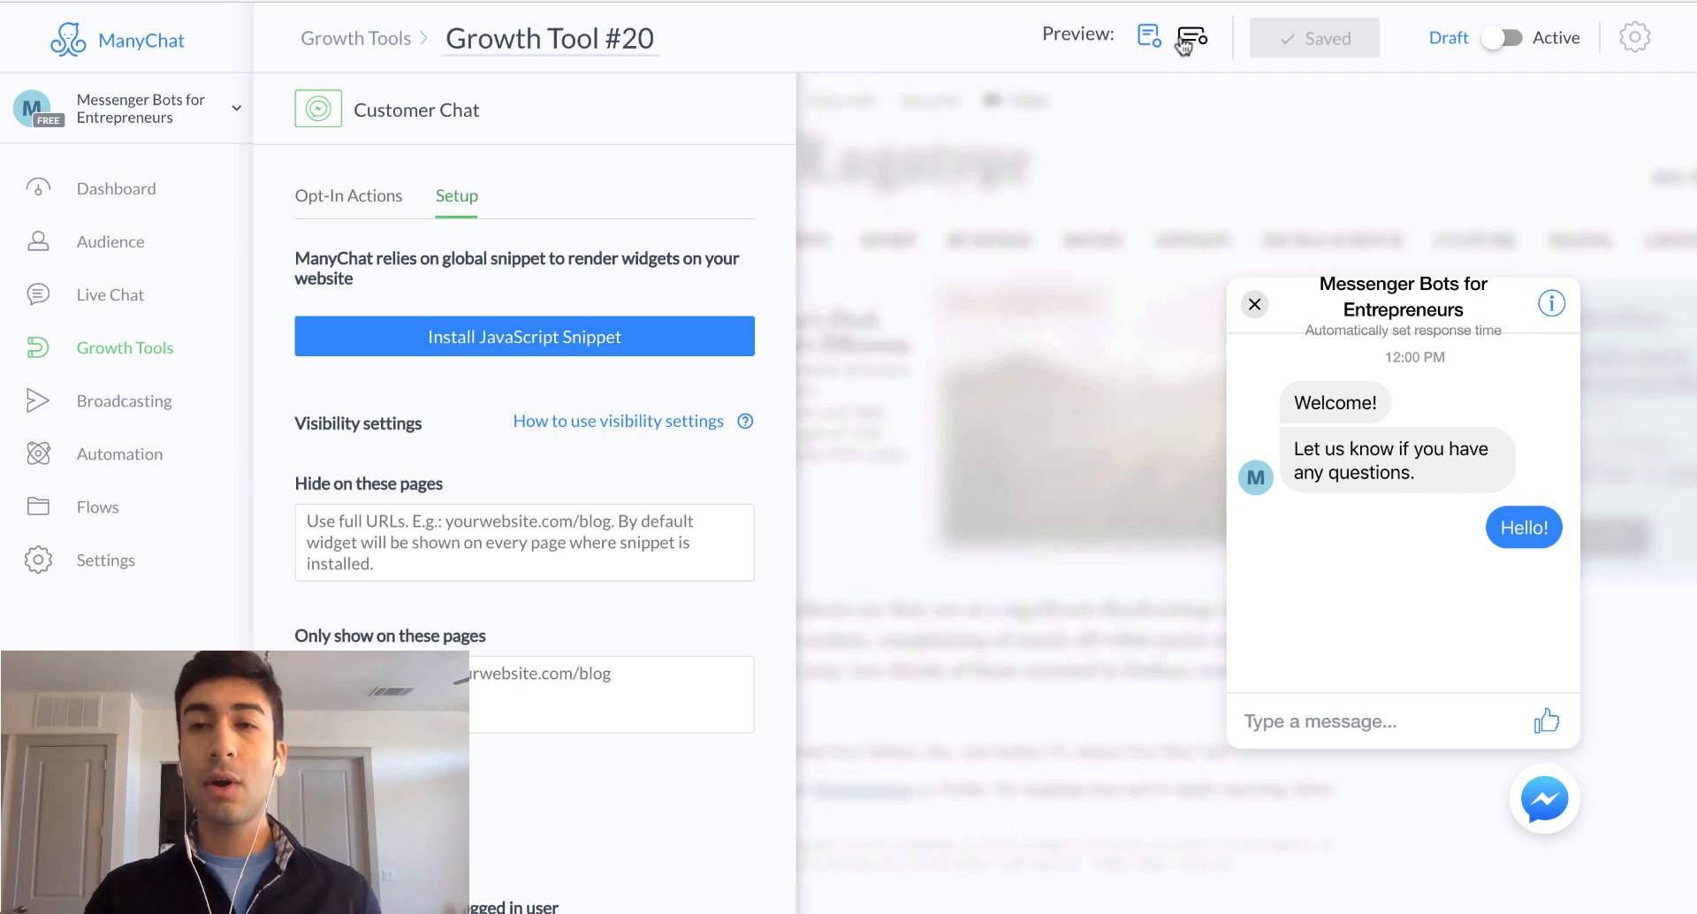
left_click(1148, 35)
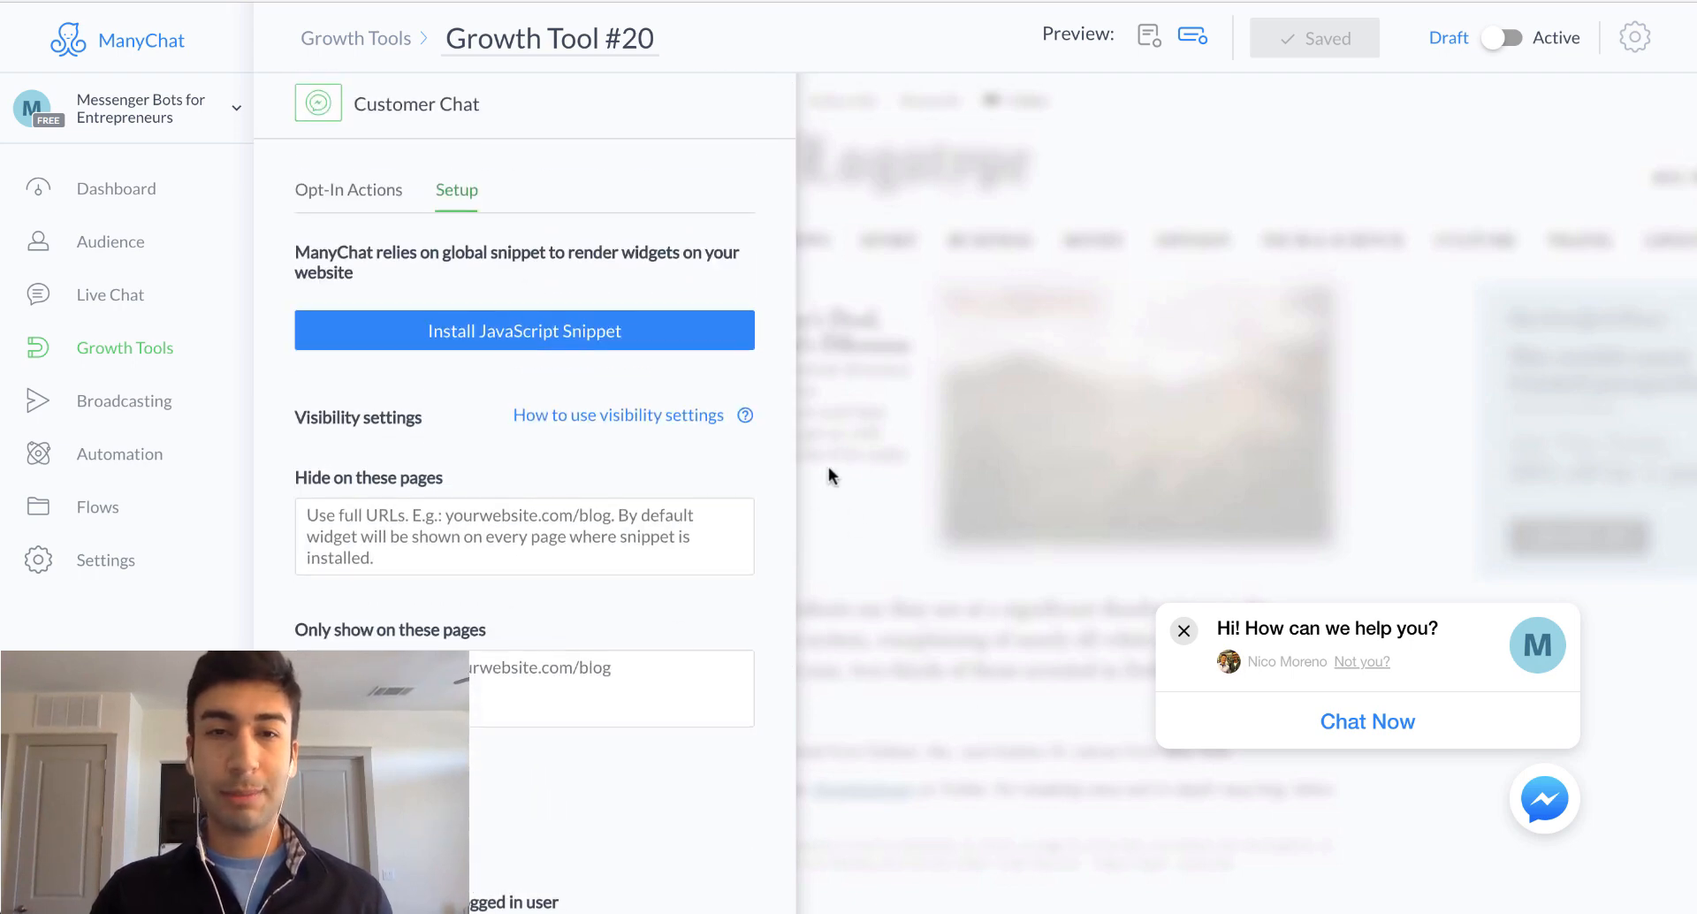
left_click(348, 191)
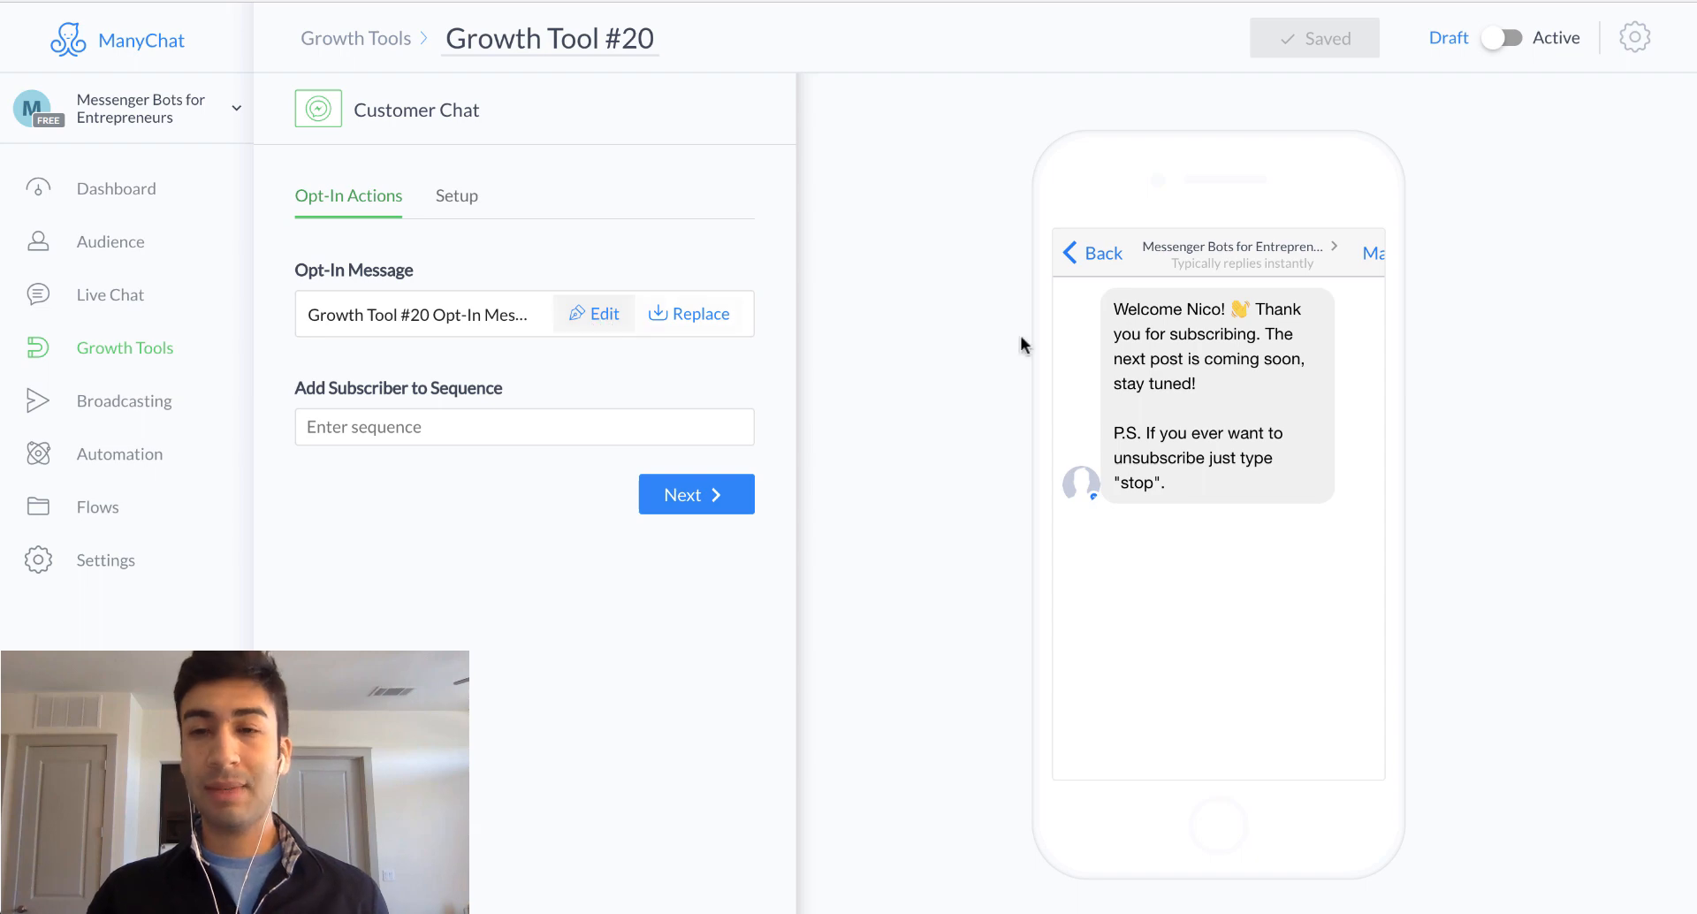
mouse_move(456, 194)
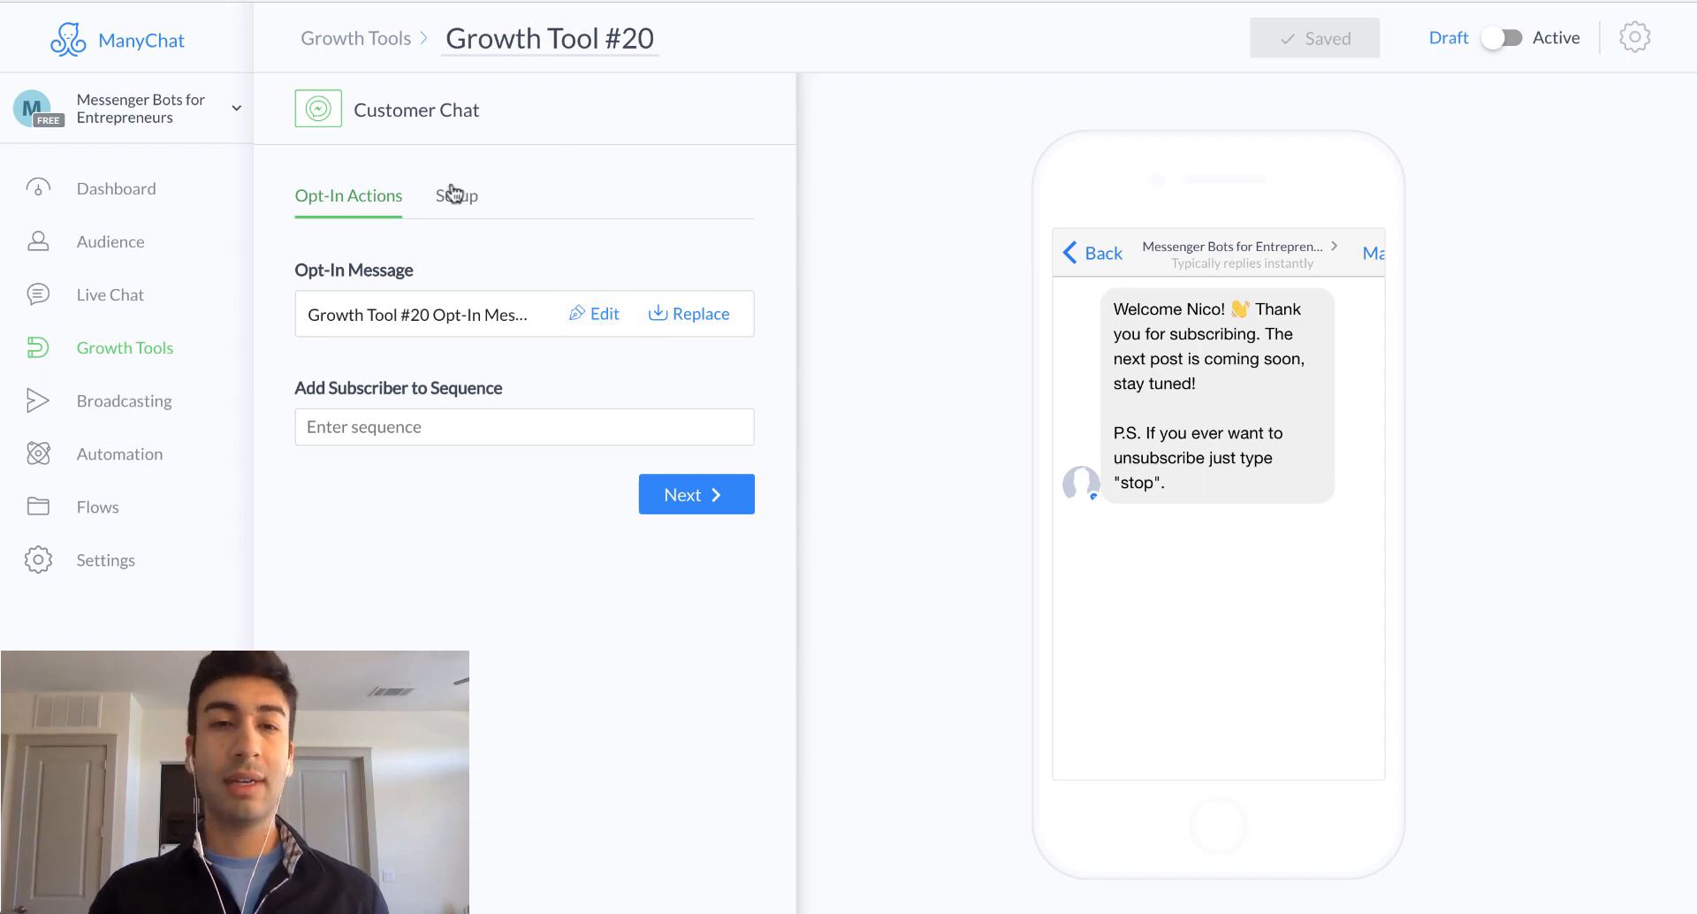
Show Growth Tool #20's Setup with the JavaScript snippet, visibility settings and greeting preview
left_click(456, 197)
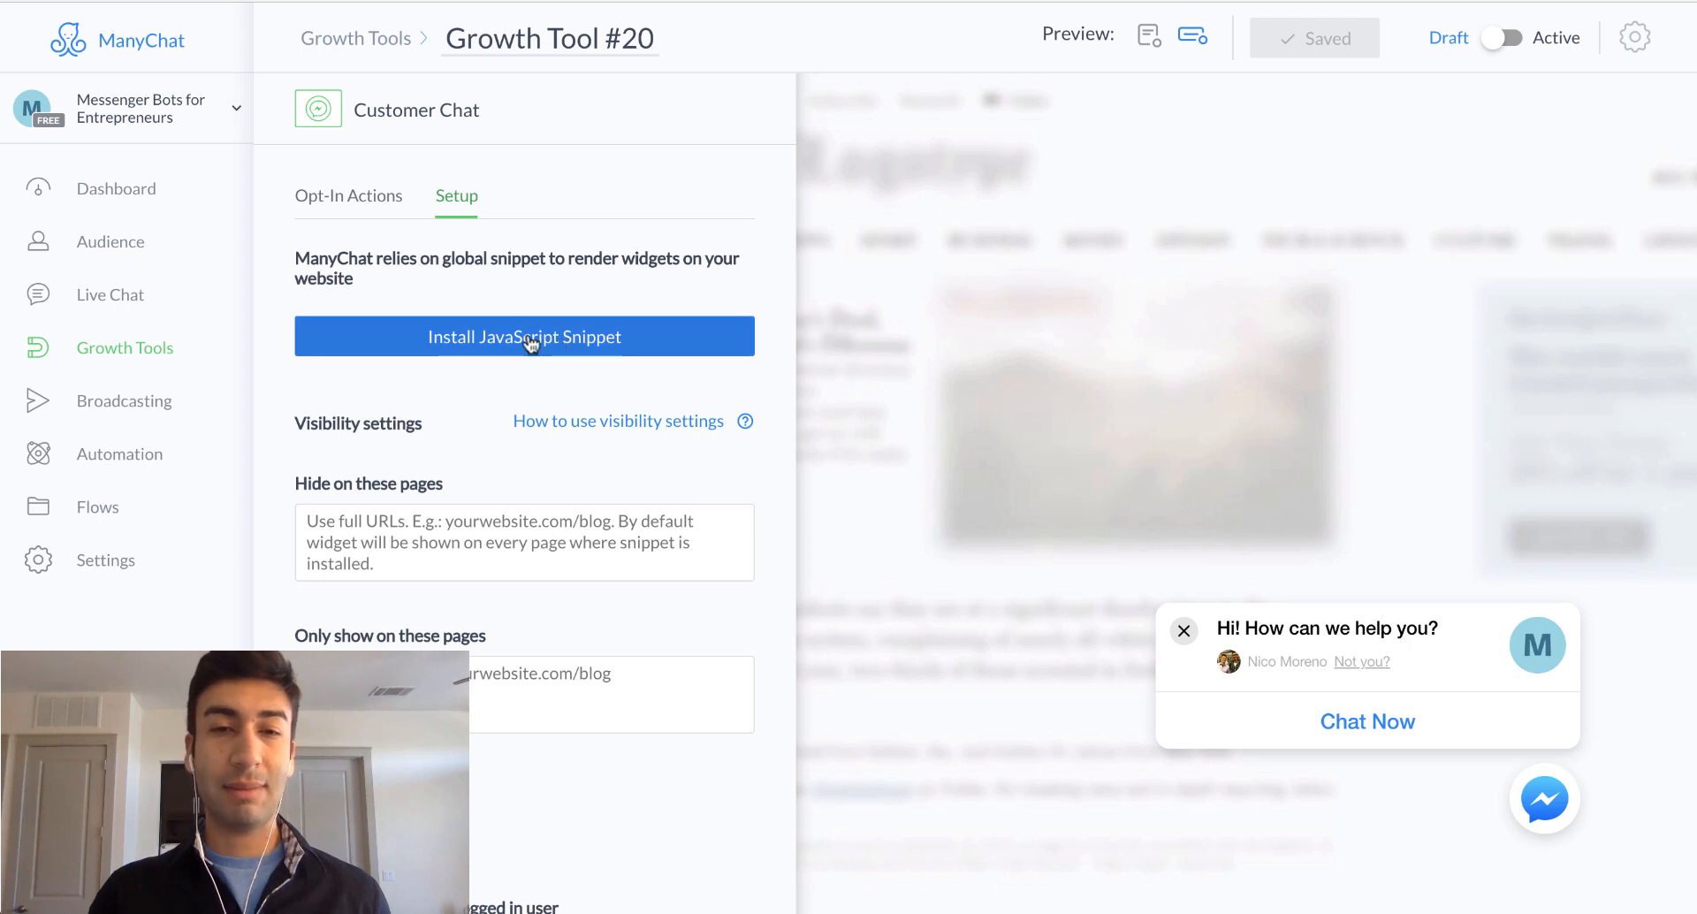
mouse_move(656, 345)
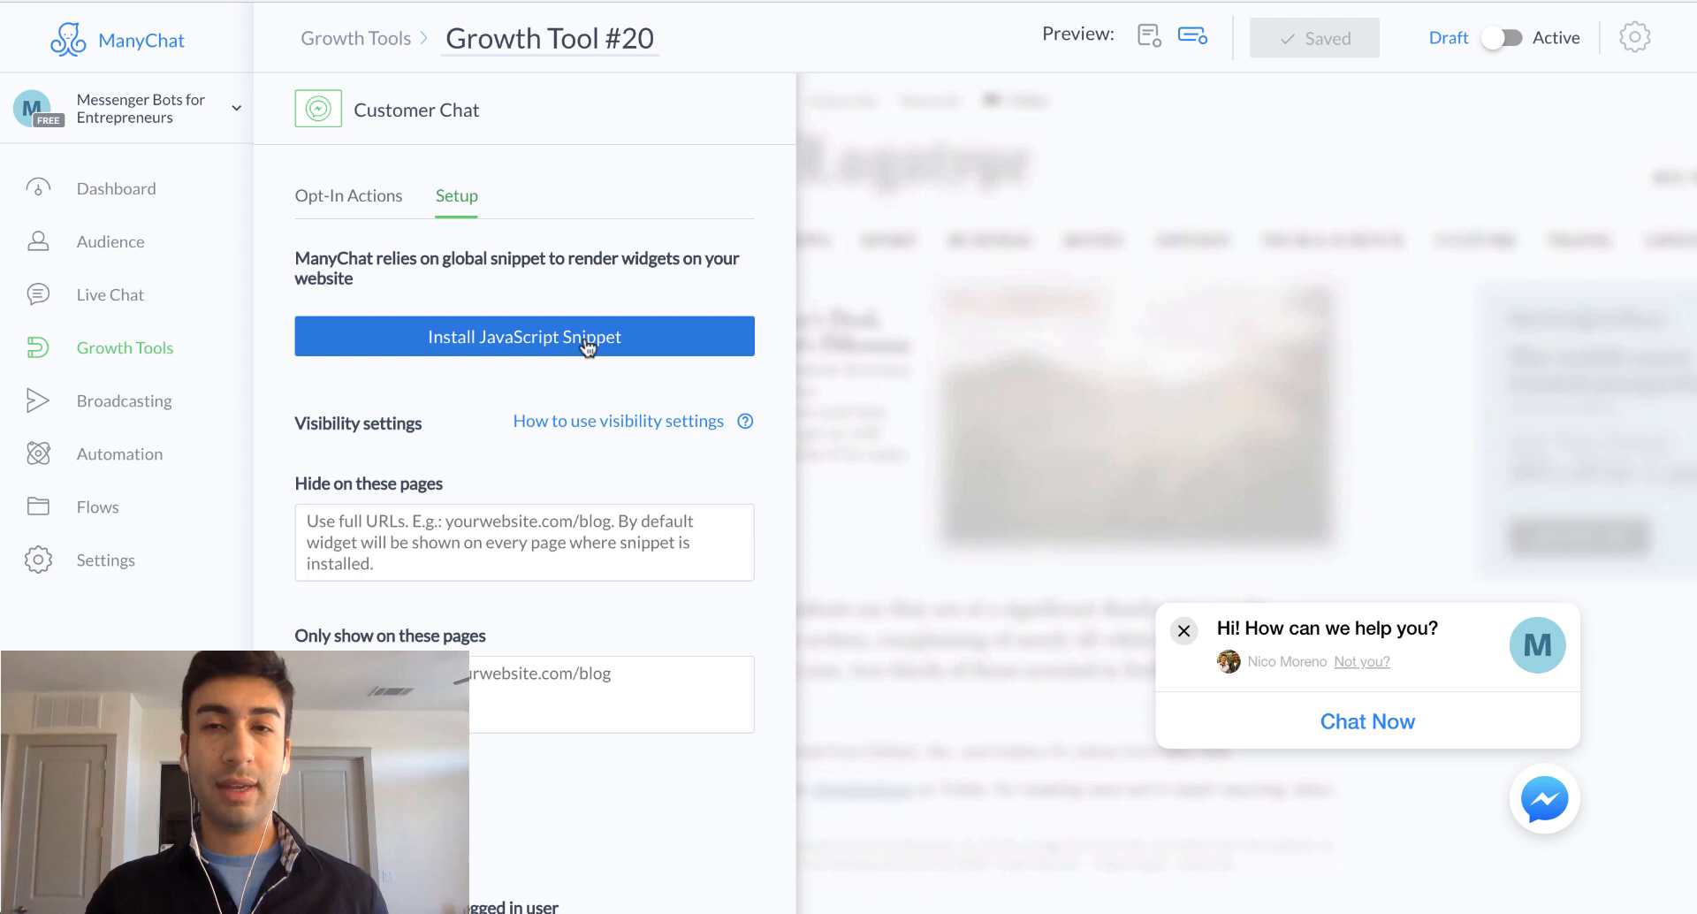
mouse_move(650, 295)
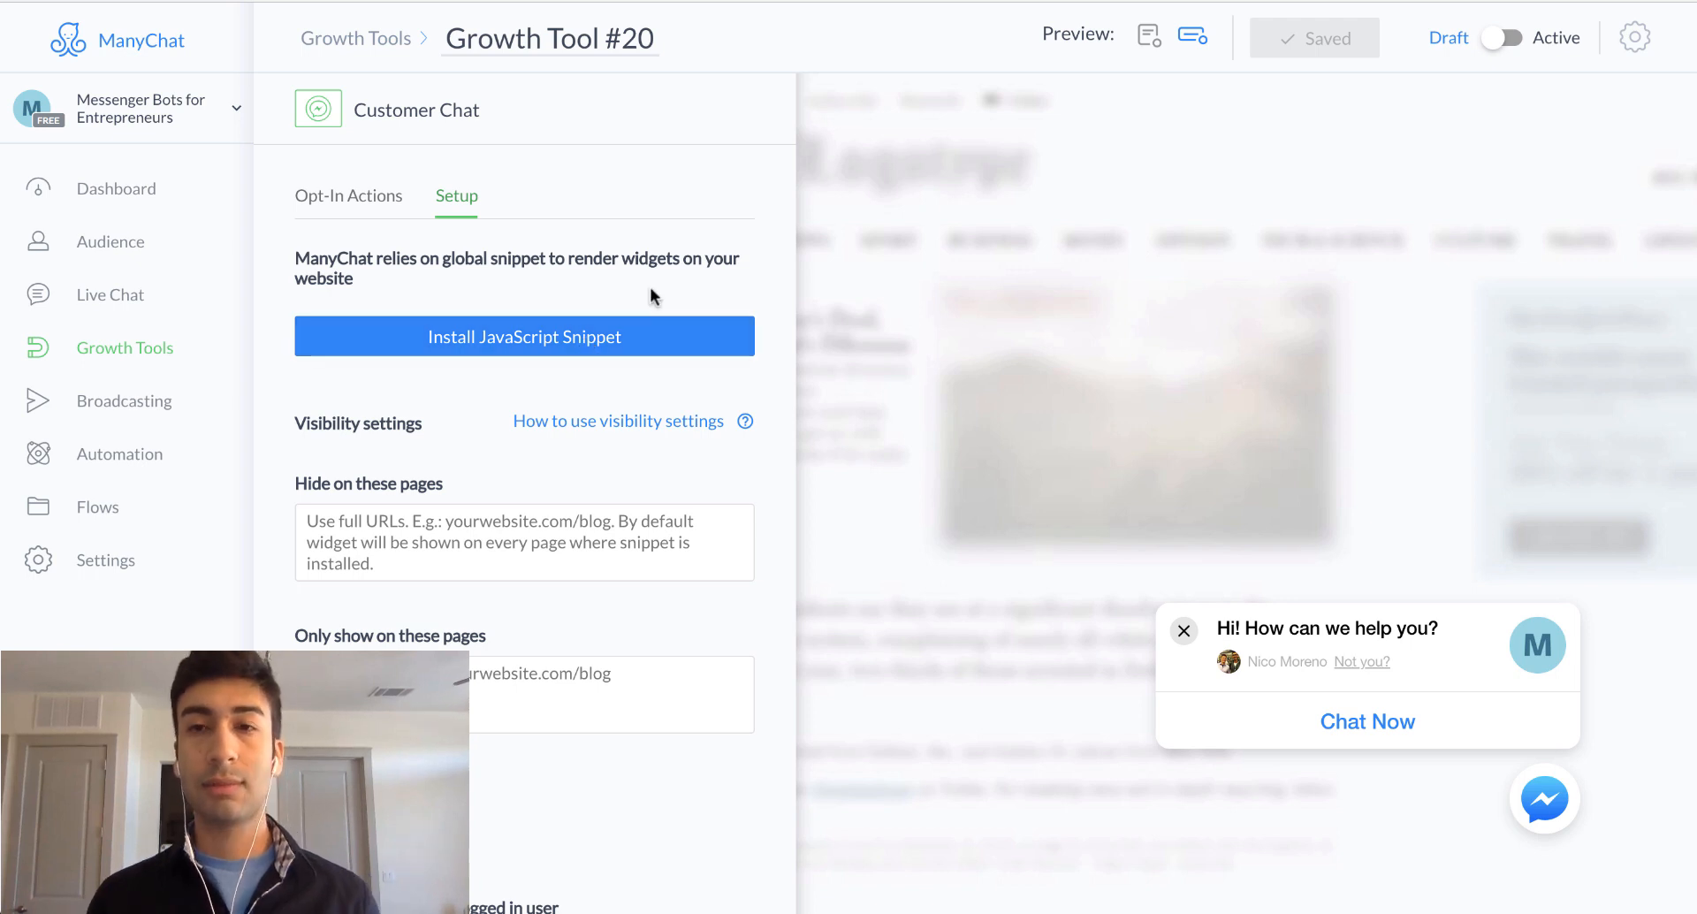